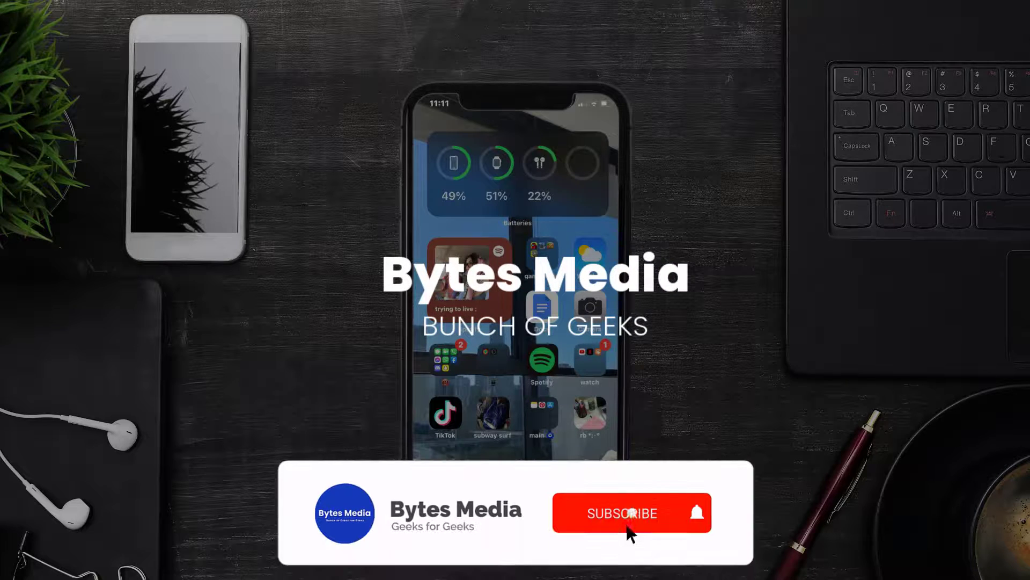
Launch the App Store from the home screen.
click(622, 514)
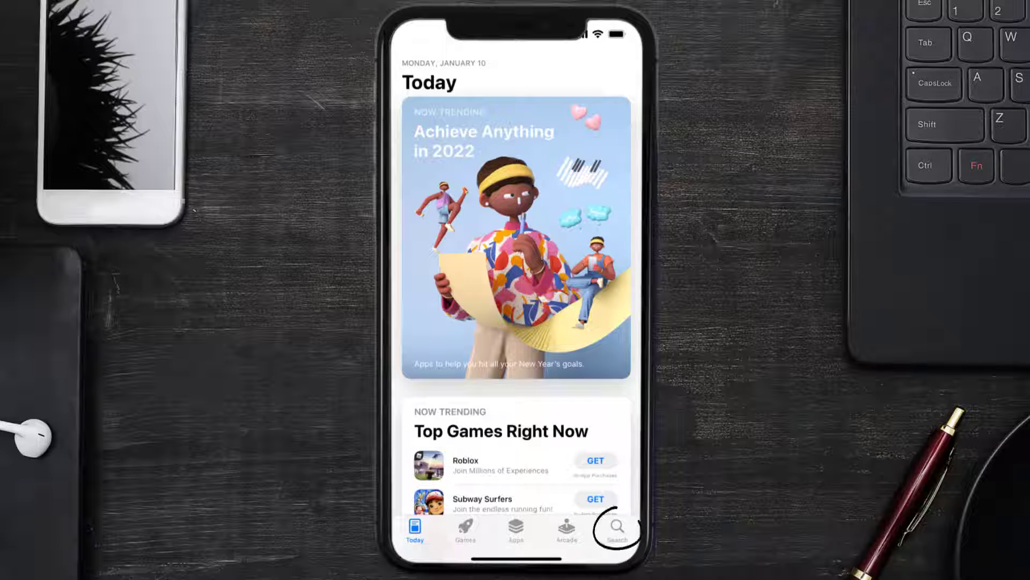
Search 'homebase app' and update the Homebase: Staff Scheduling app.
click(615, 529)
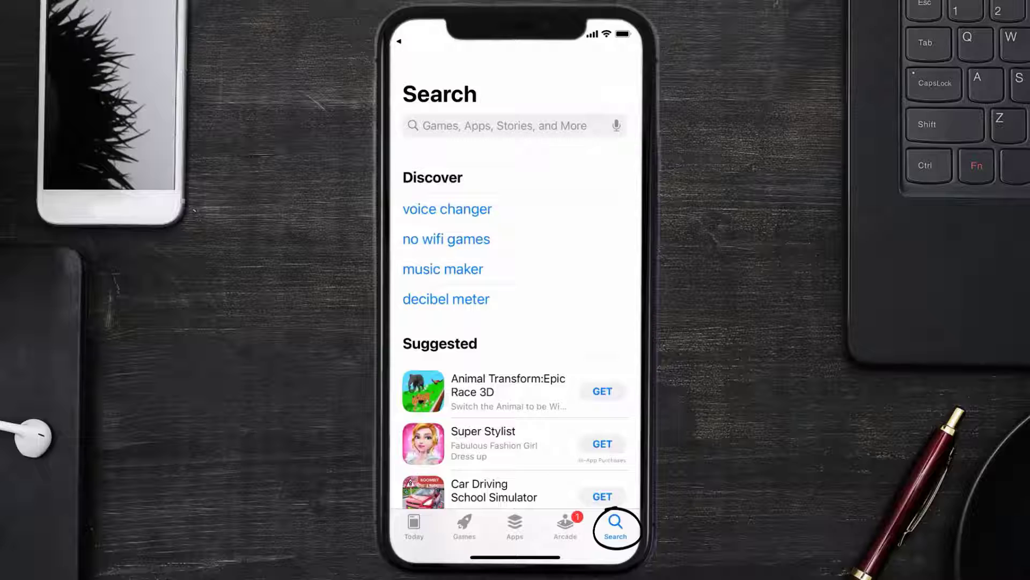
text(homebase app)
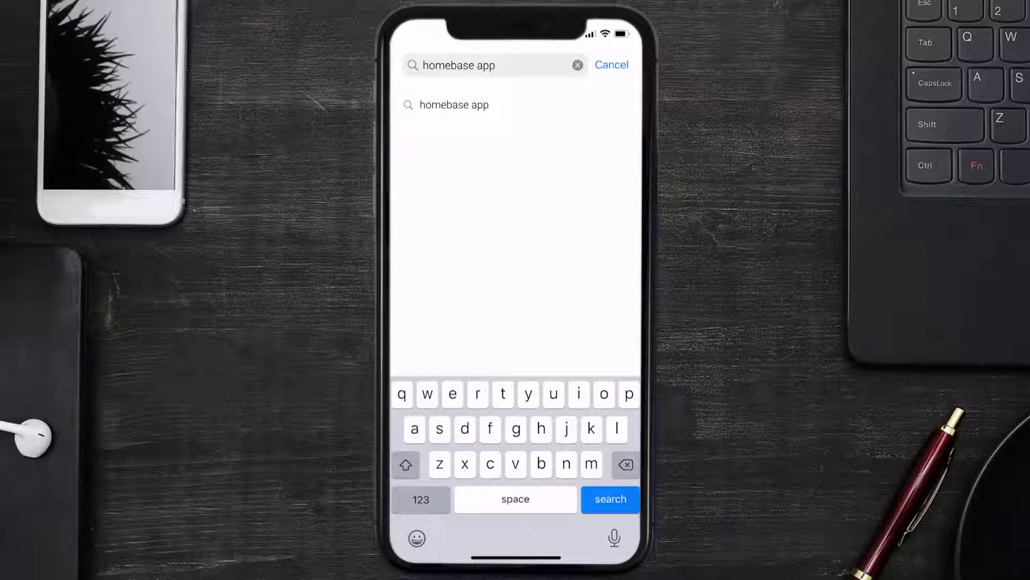
click(610, 499)
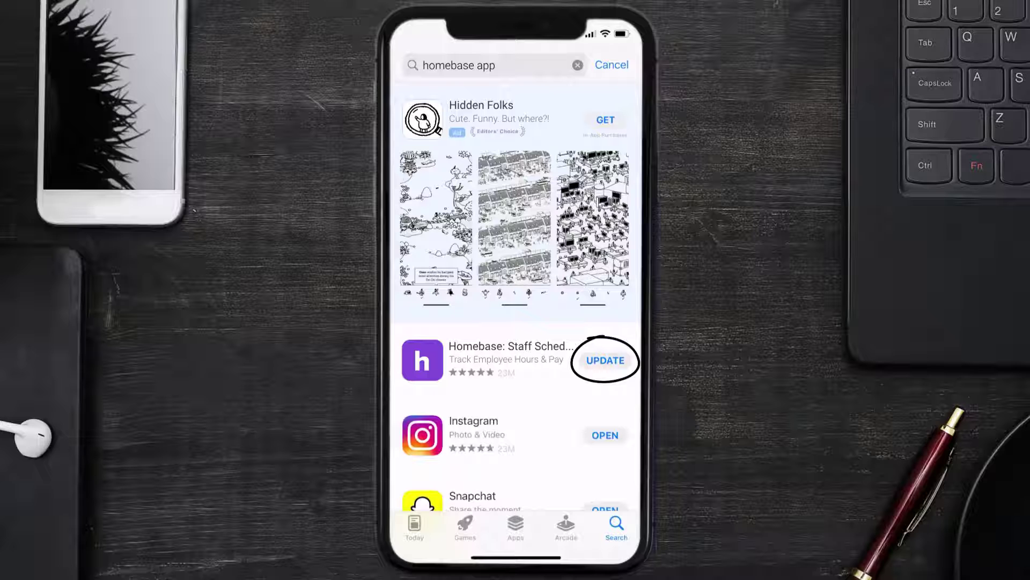
click(605, 361)
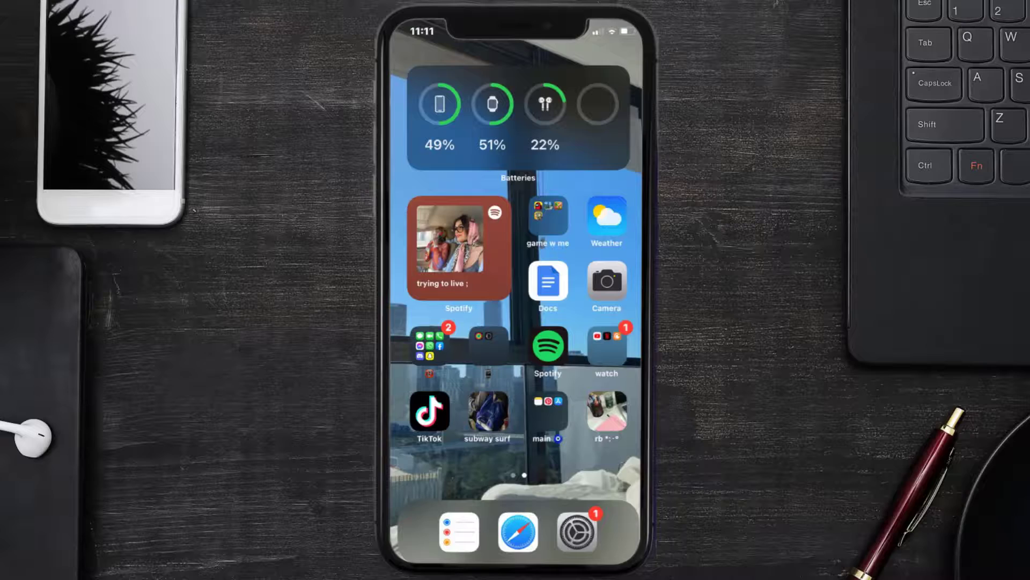
Navigate Settings > General > iPhone Storage to see Homebase at about 478 MB.
text(ap)
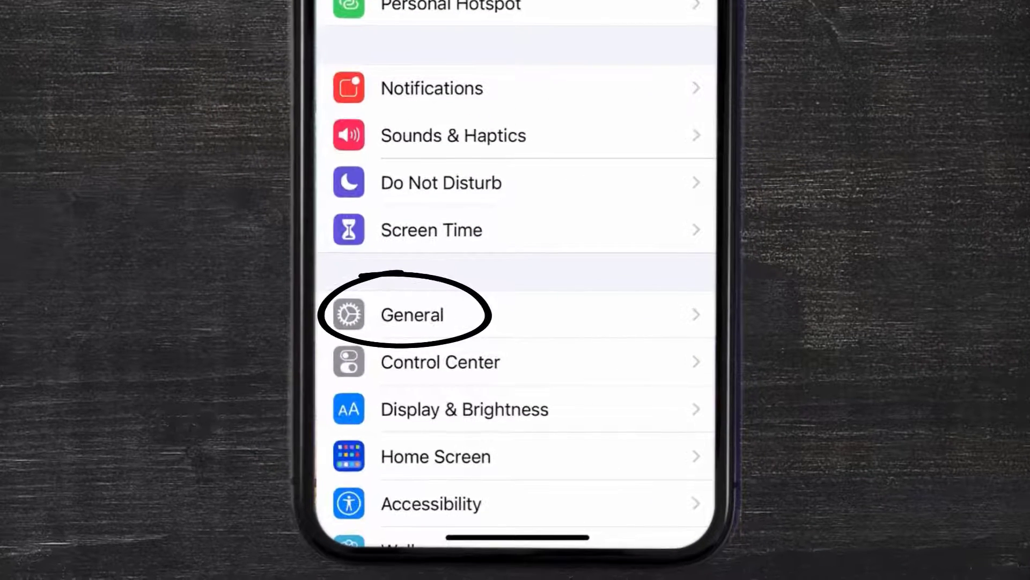
click(412, 315)
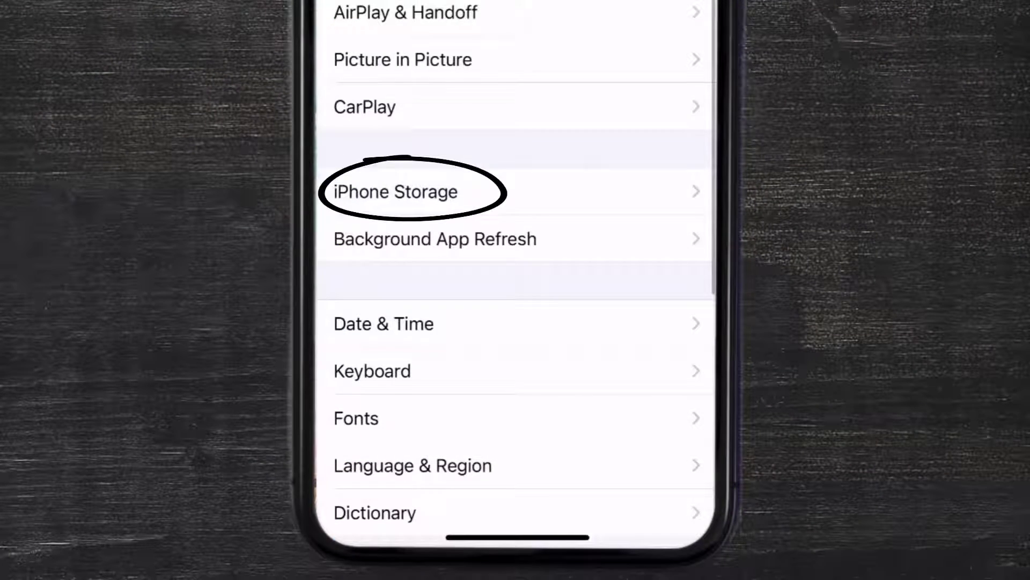
click(394, 191)
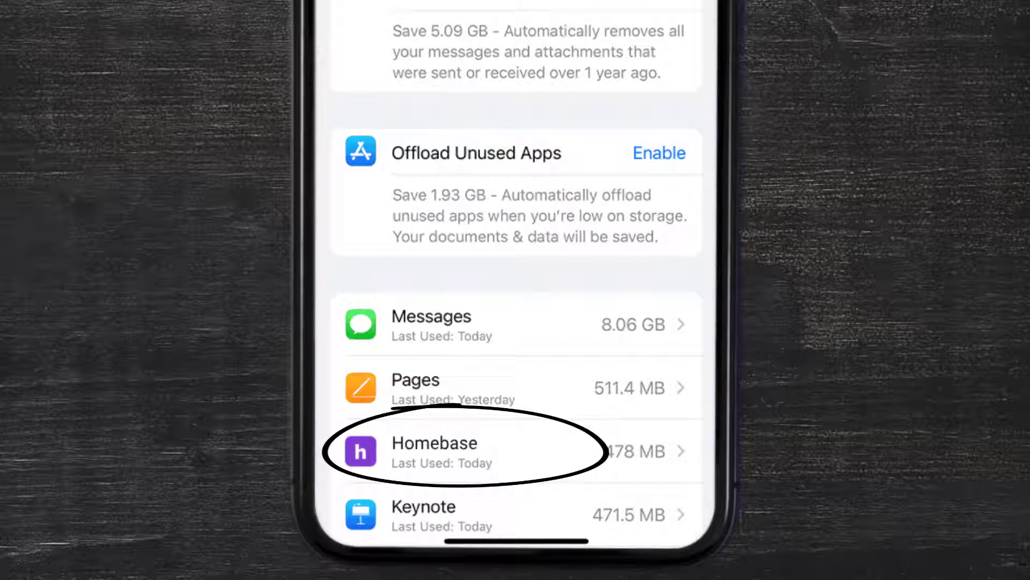
Offload Homebase keeping its 303.1 MB data, then reinstall the 231.3 MB app.
click(460, 452)
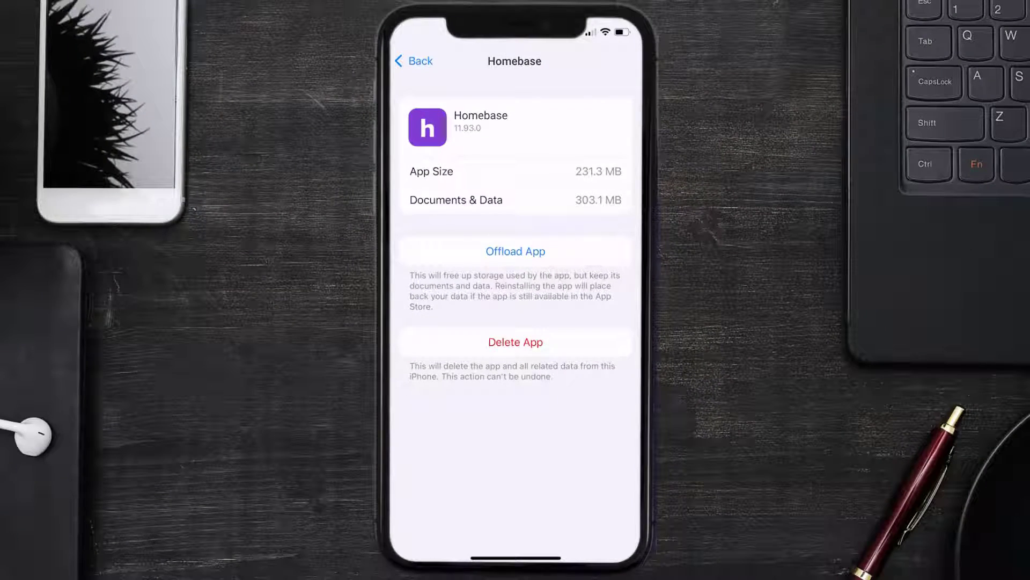
click(516, 251)
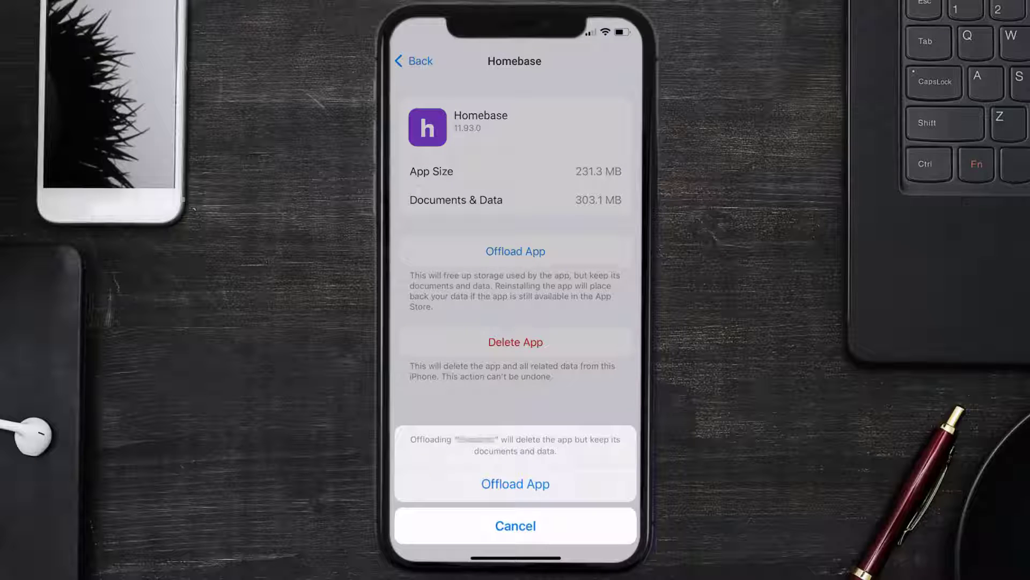
click(515, 484)
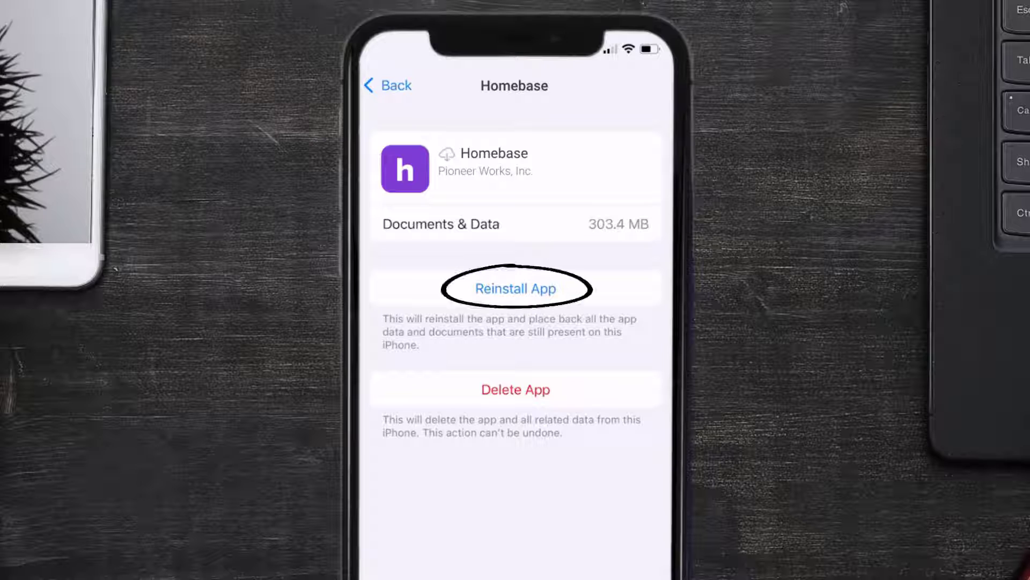
click(515, 288)
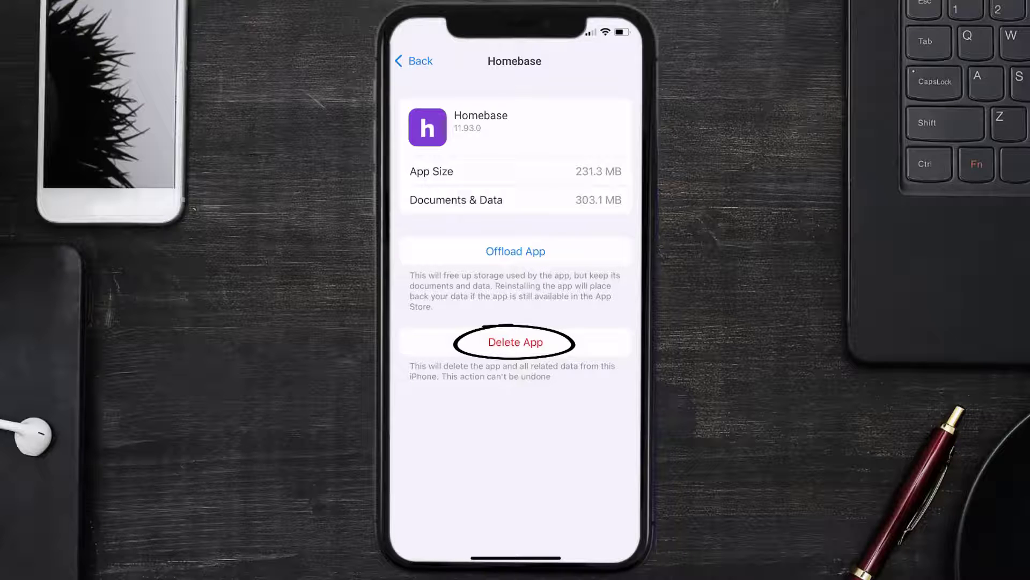
Delete the Homebase app along with all its data.
click(515, 342)
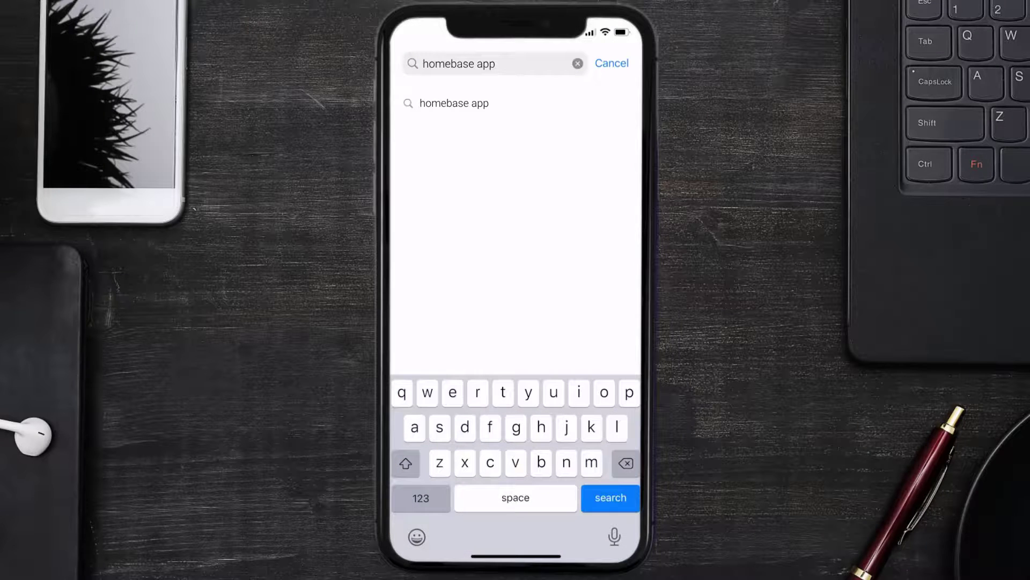
Search 'homebase app' and get Homebase: Staff Scheduling again.
click(610, 497)
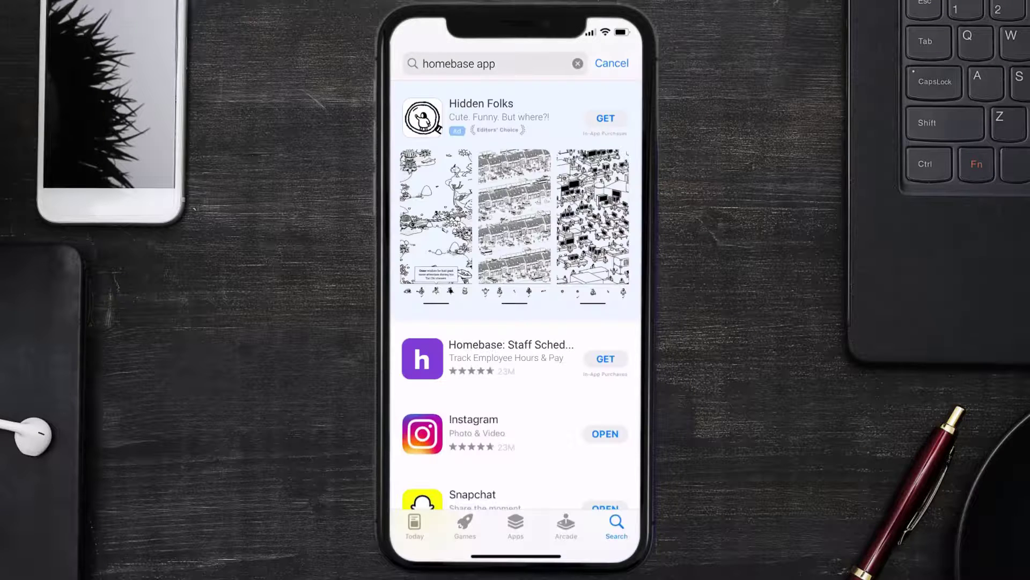
click(605, 358)
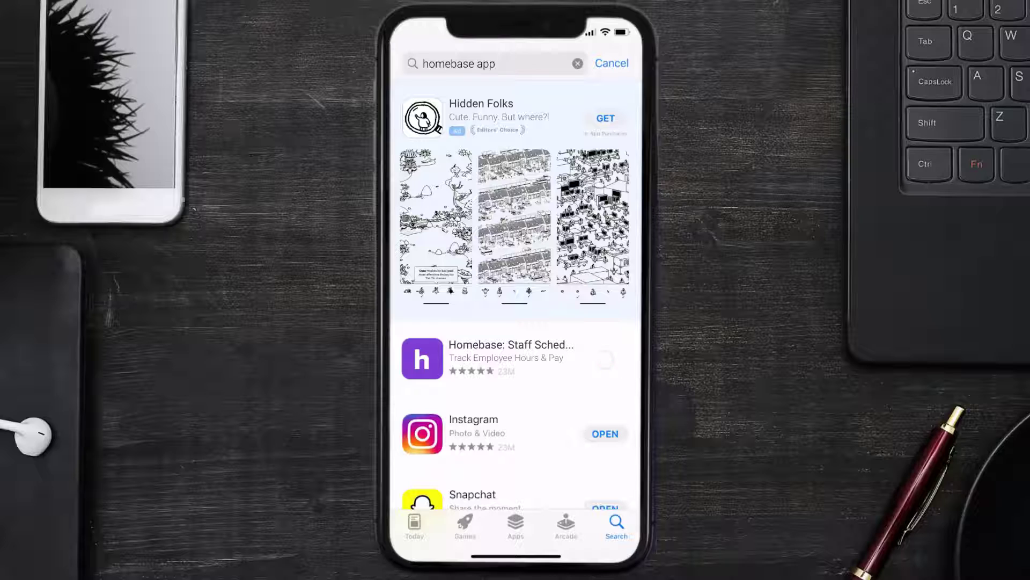